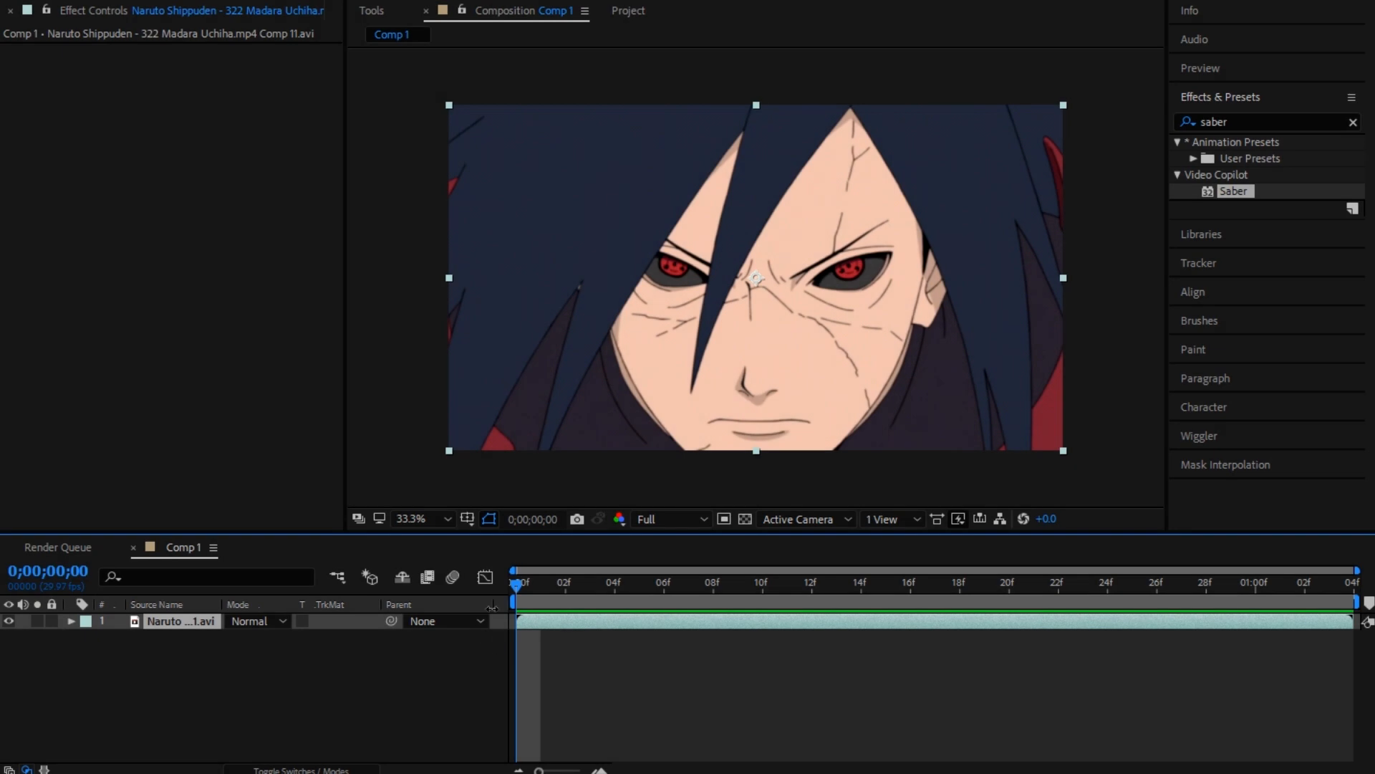
- Duplicate the Madara clip layer with Ctrl+D so two copies sit in the timeline
{"action": "left_click", "coordinate": [1057, 582]}
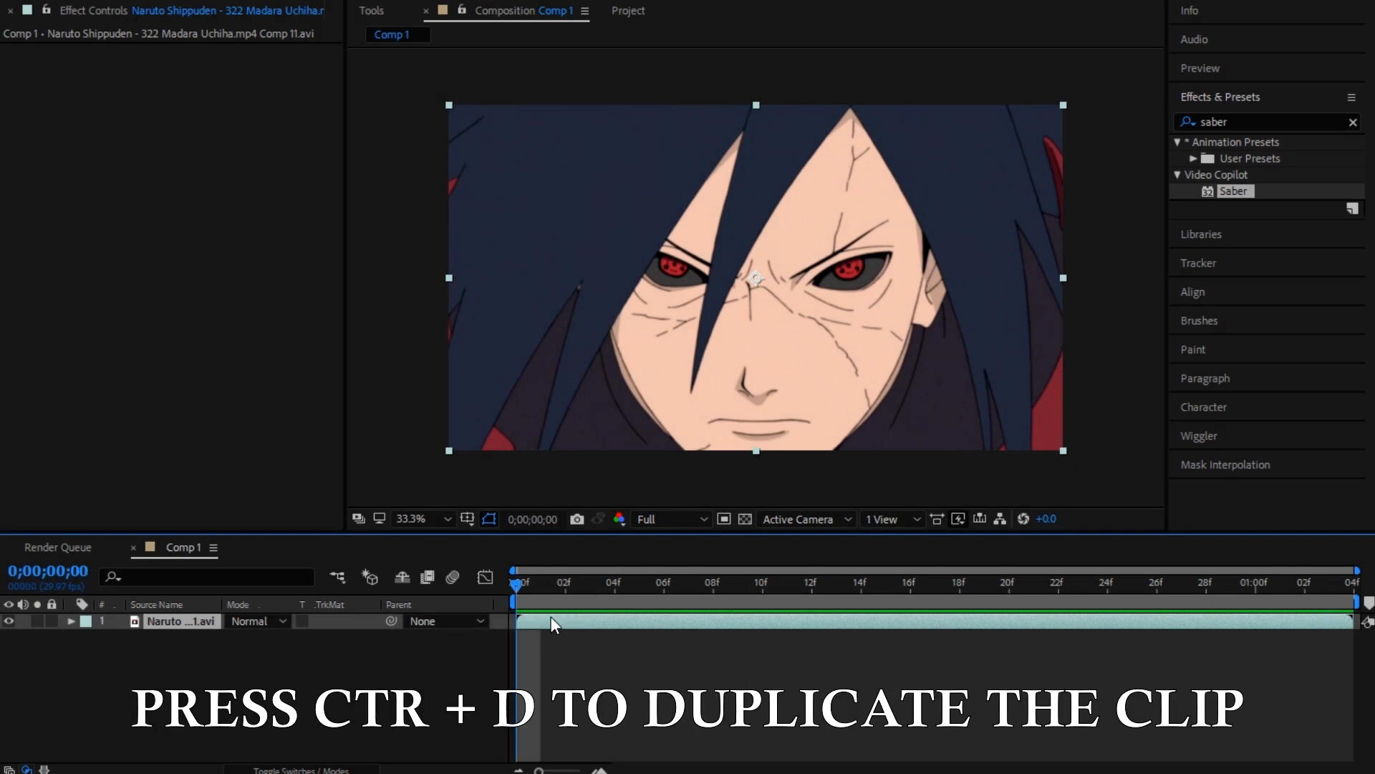
{"action": "key", "text": "ctrl+d"}
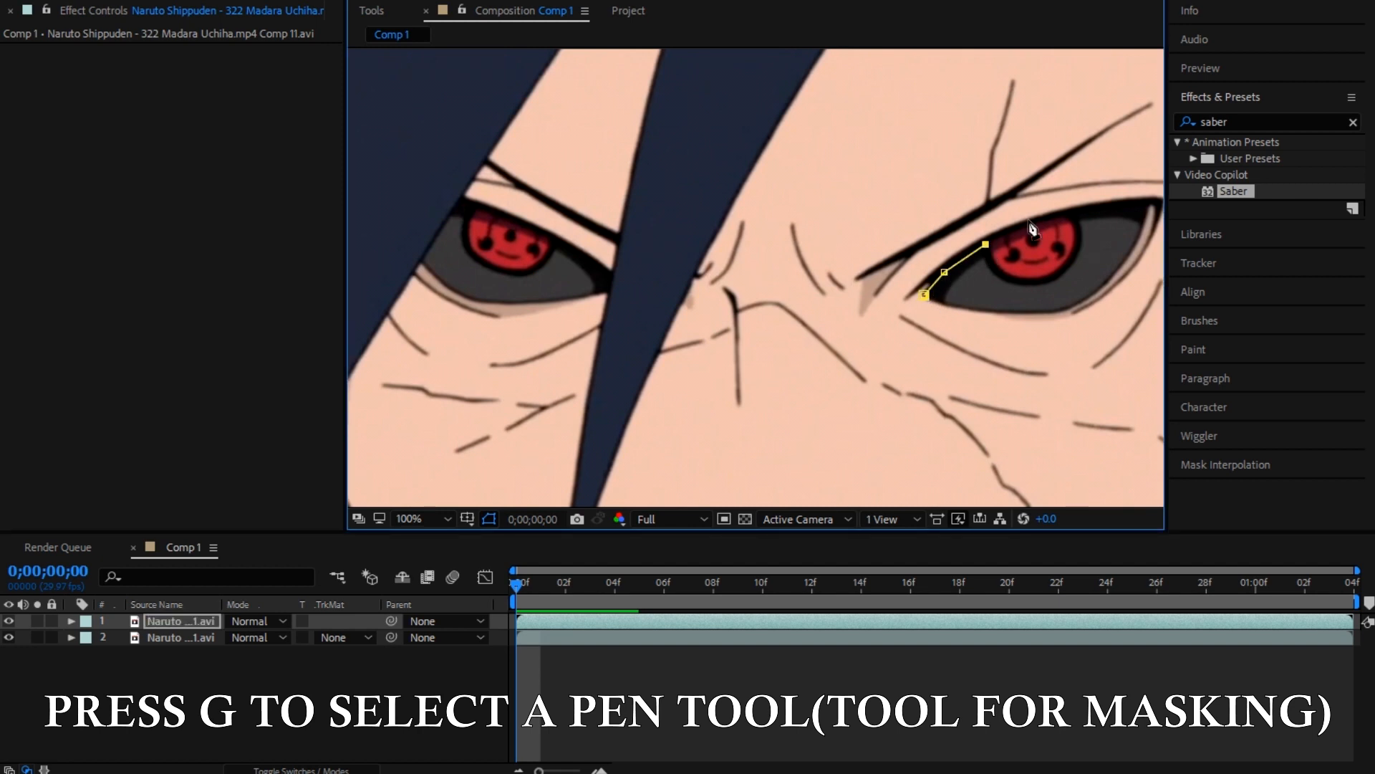
- Draw closed Pen masks around each eye on the top copy and hide the lower copy to check
{"action": "left_click", "coordinate": [1150, 207]}
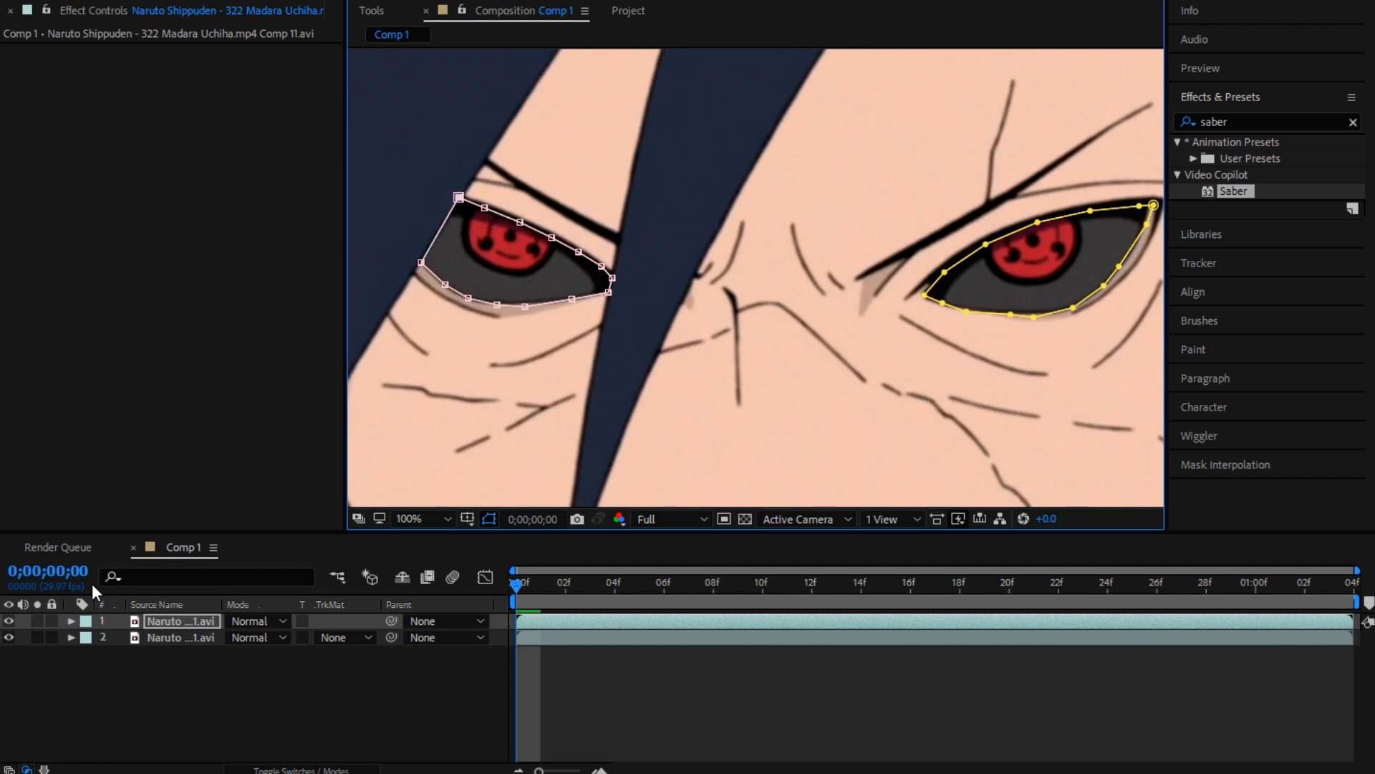
{"action": "left_click", "coordinate": [8, 637]}
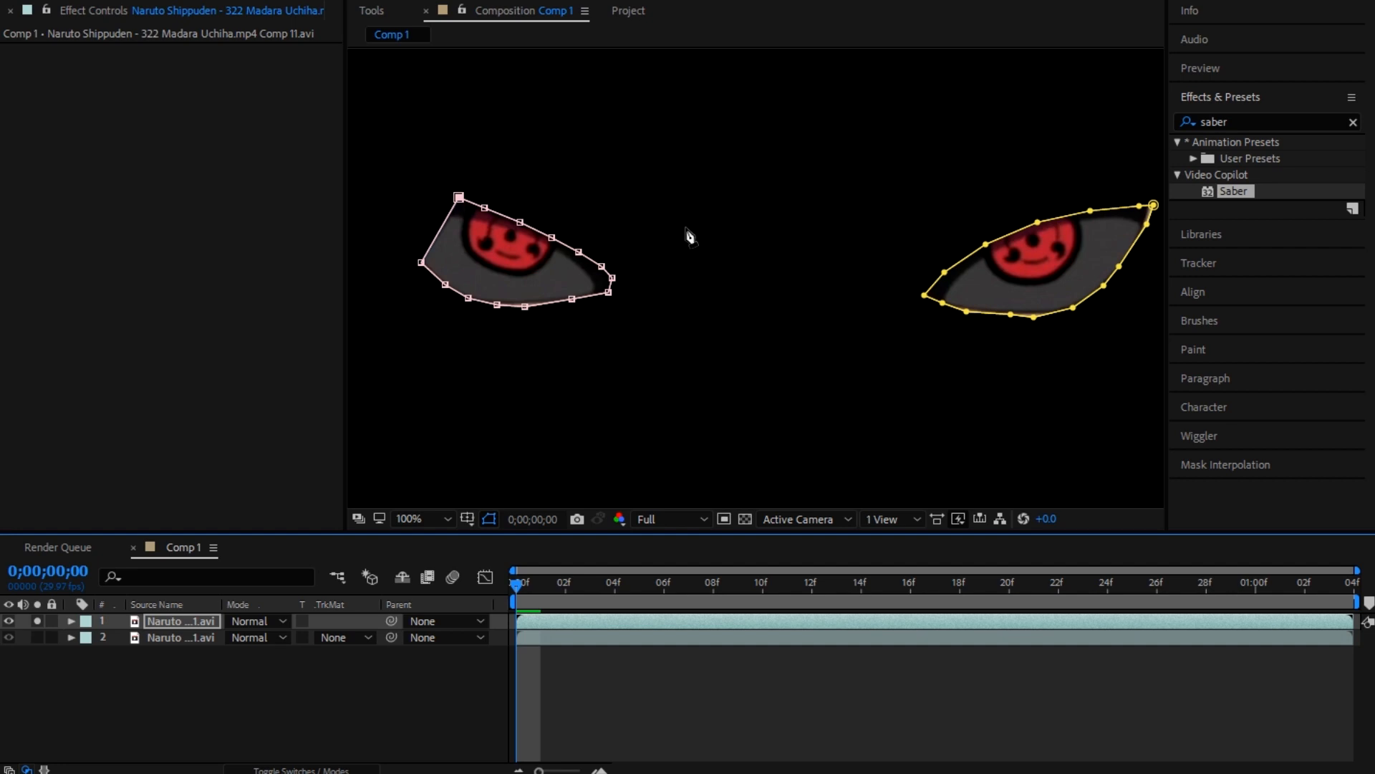
- Show the lower copy again and apply Saber to the masked eye layer
{"action": "left_click", "coordinate": [8, 636]}
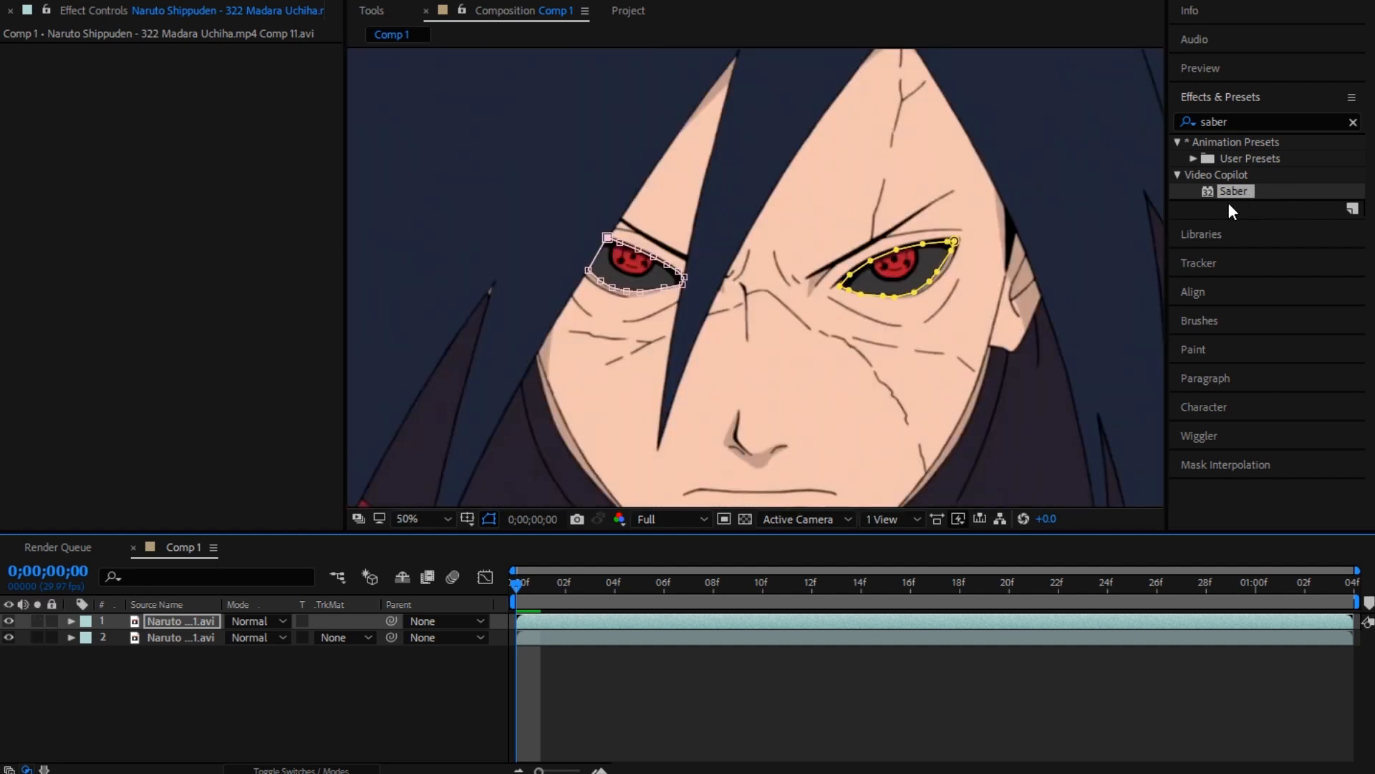
{"action": "double_click", "coordinate": [1234, 190]}
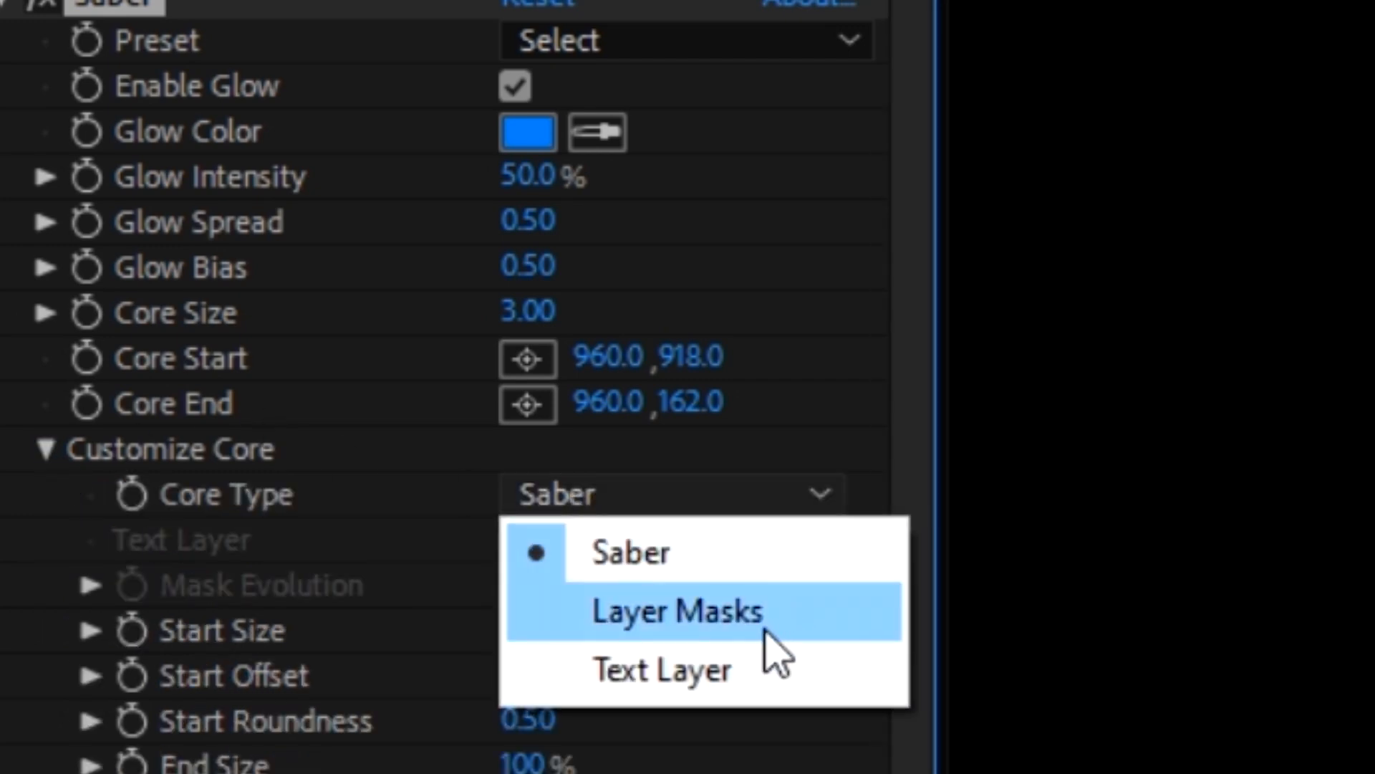
- Set Saber to Layer Masks, Fractal preset, white glow, intensity about 103% and core size 1.90
{"action": "left_click", "coordinate": [677, 611]}
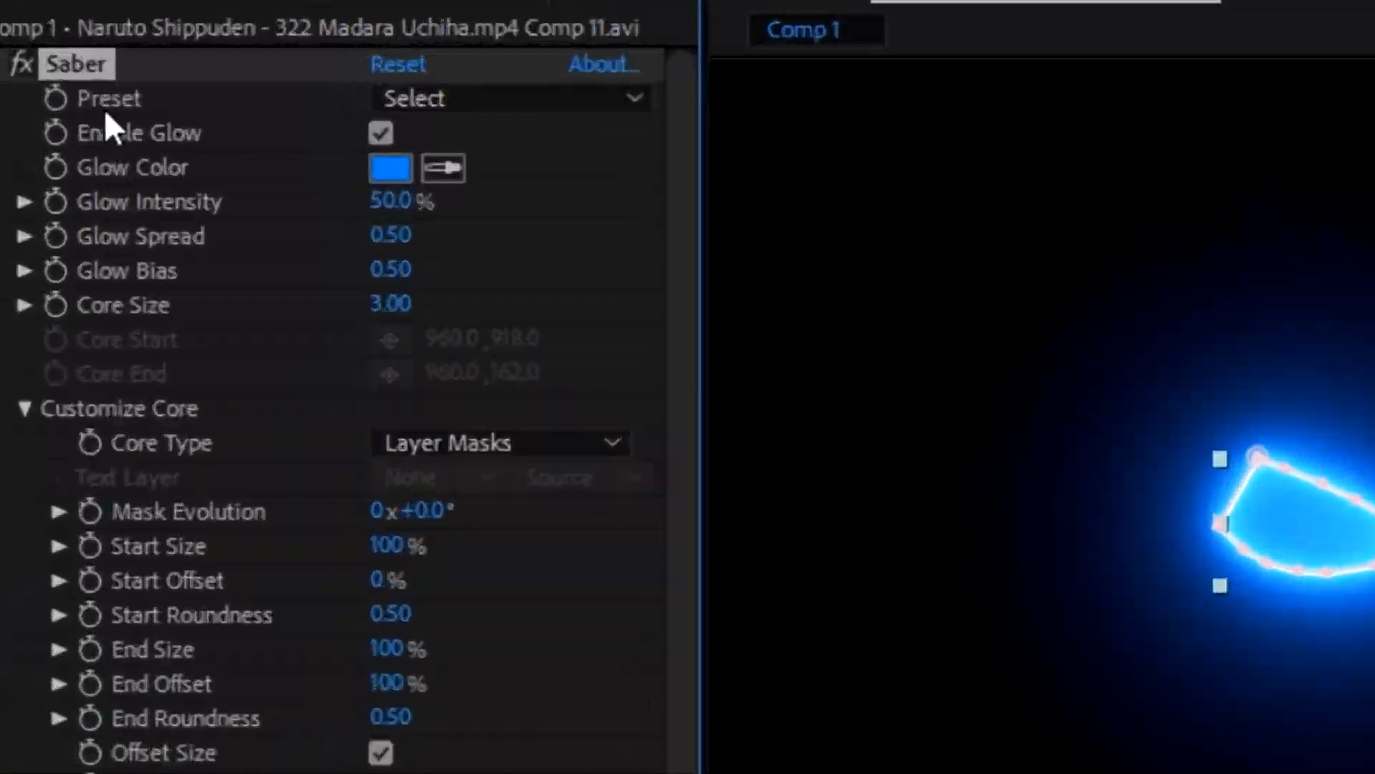
{"action": "left_click", "coordinate": [508, 97]}
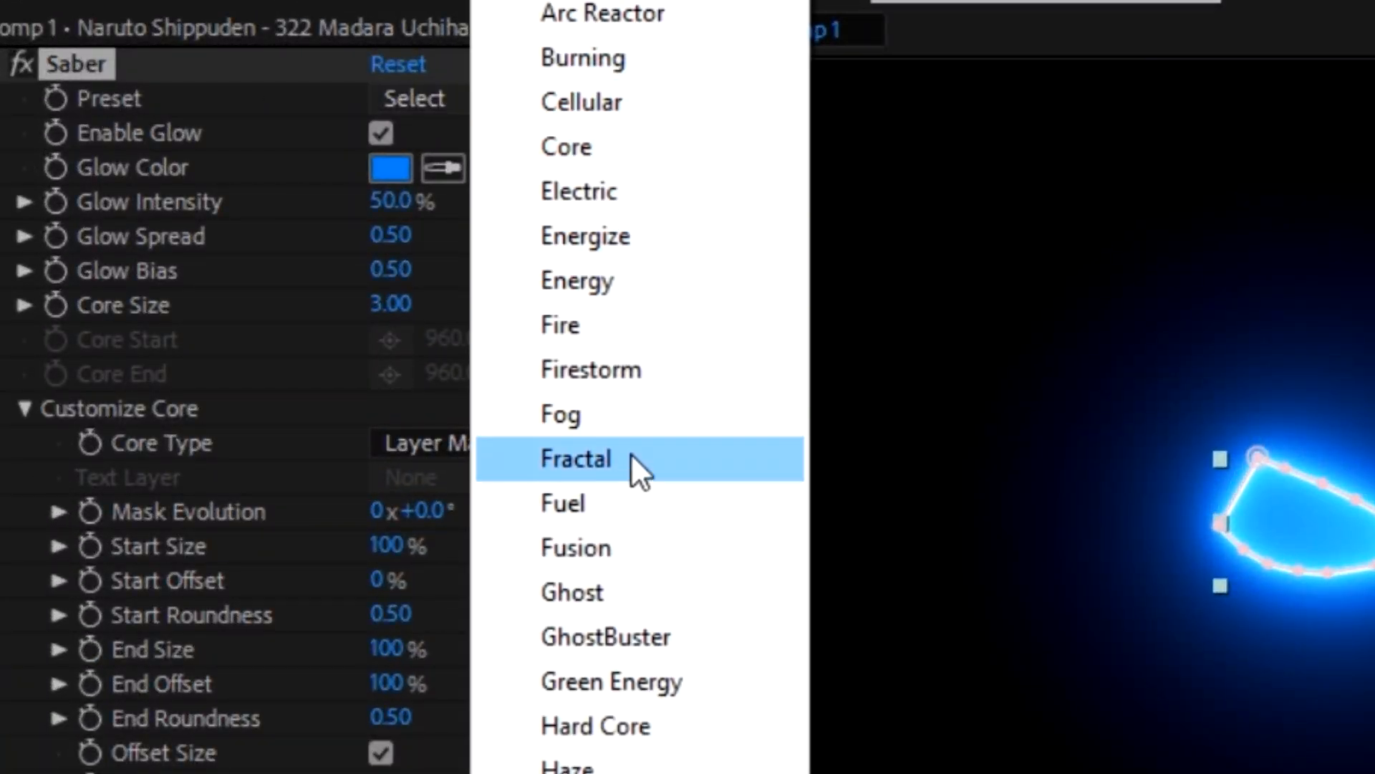
{"action": "left_click", "coordinate": [576, 458]}
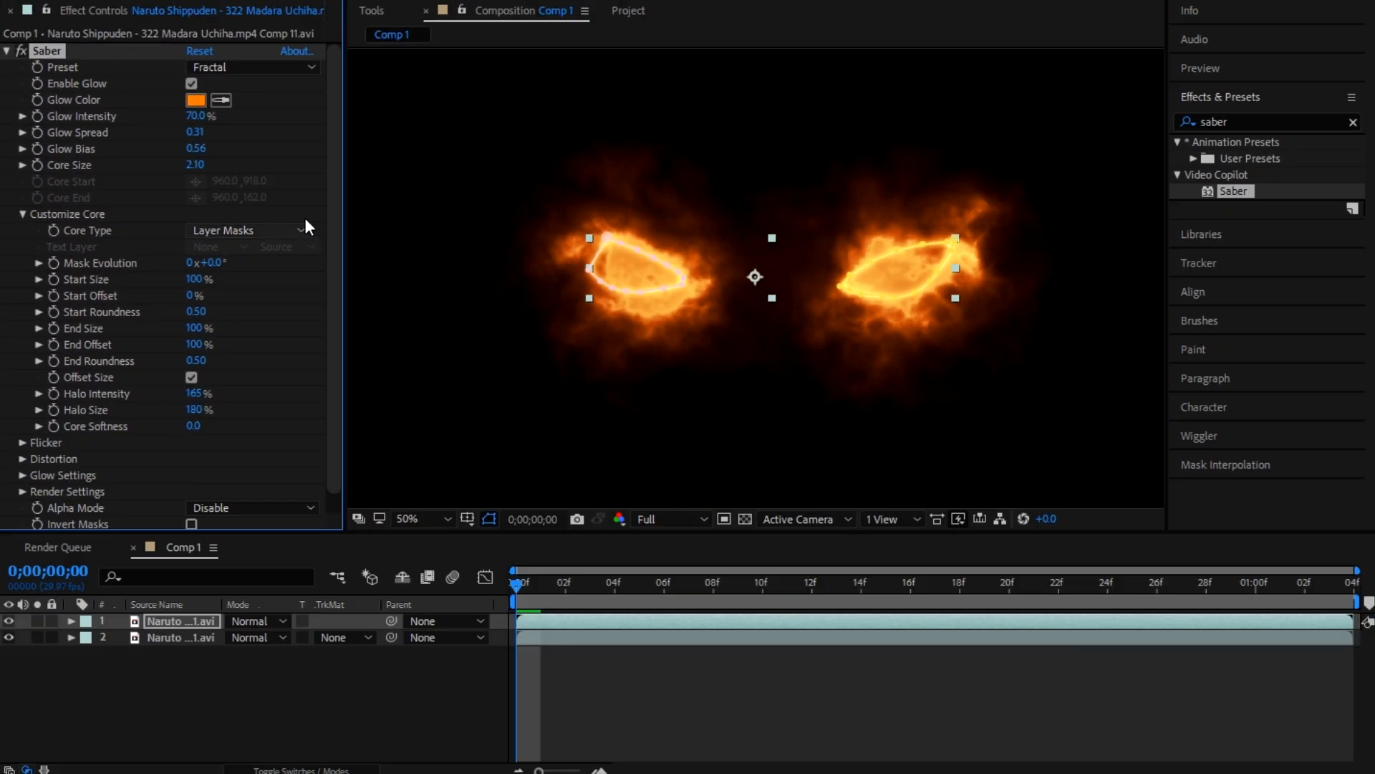
{"action": "left_click", "coordinate": [195, 99]}
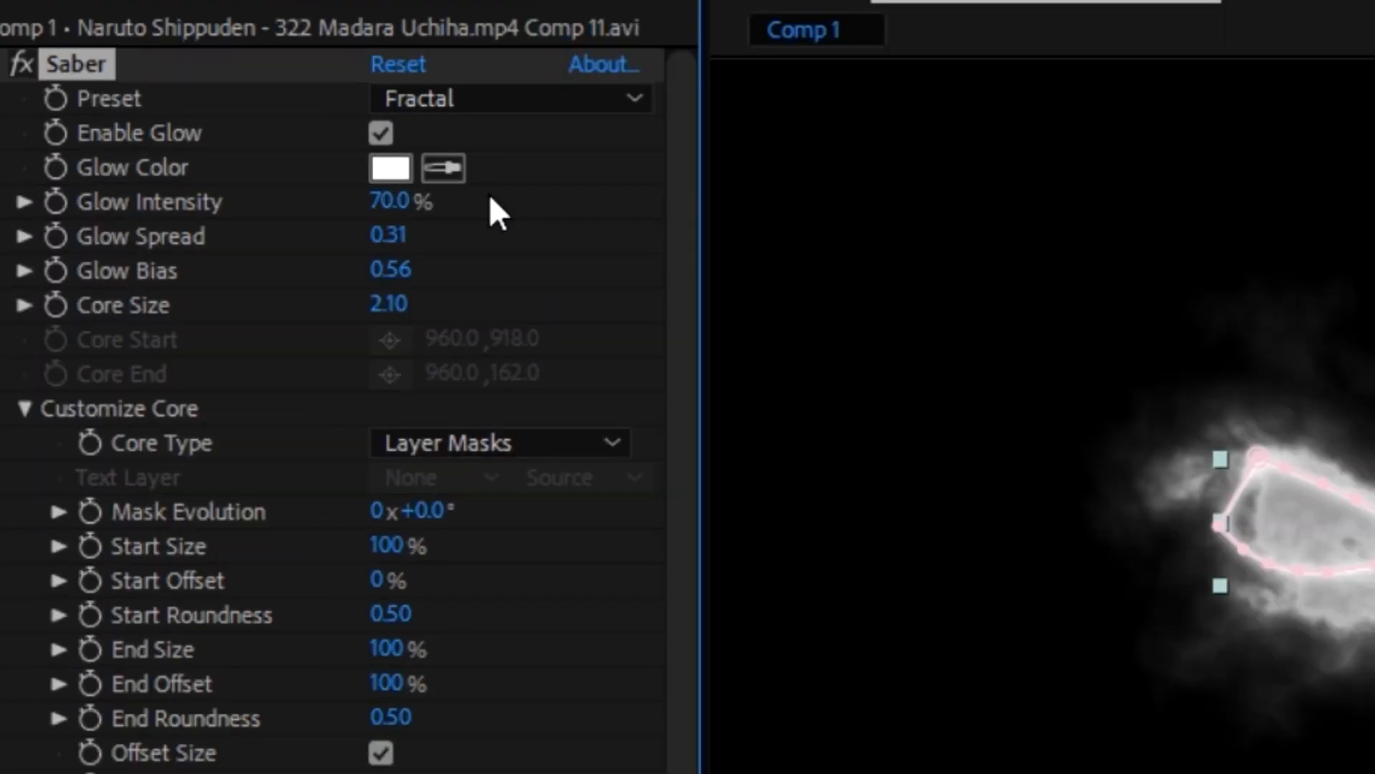
{"action": "left_click_drag", "start_coordinate": [395, 200], "coordinate": [447, 200]}
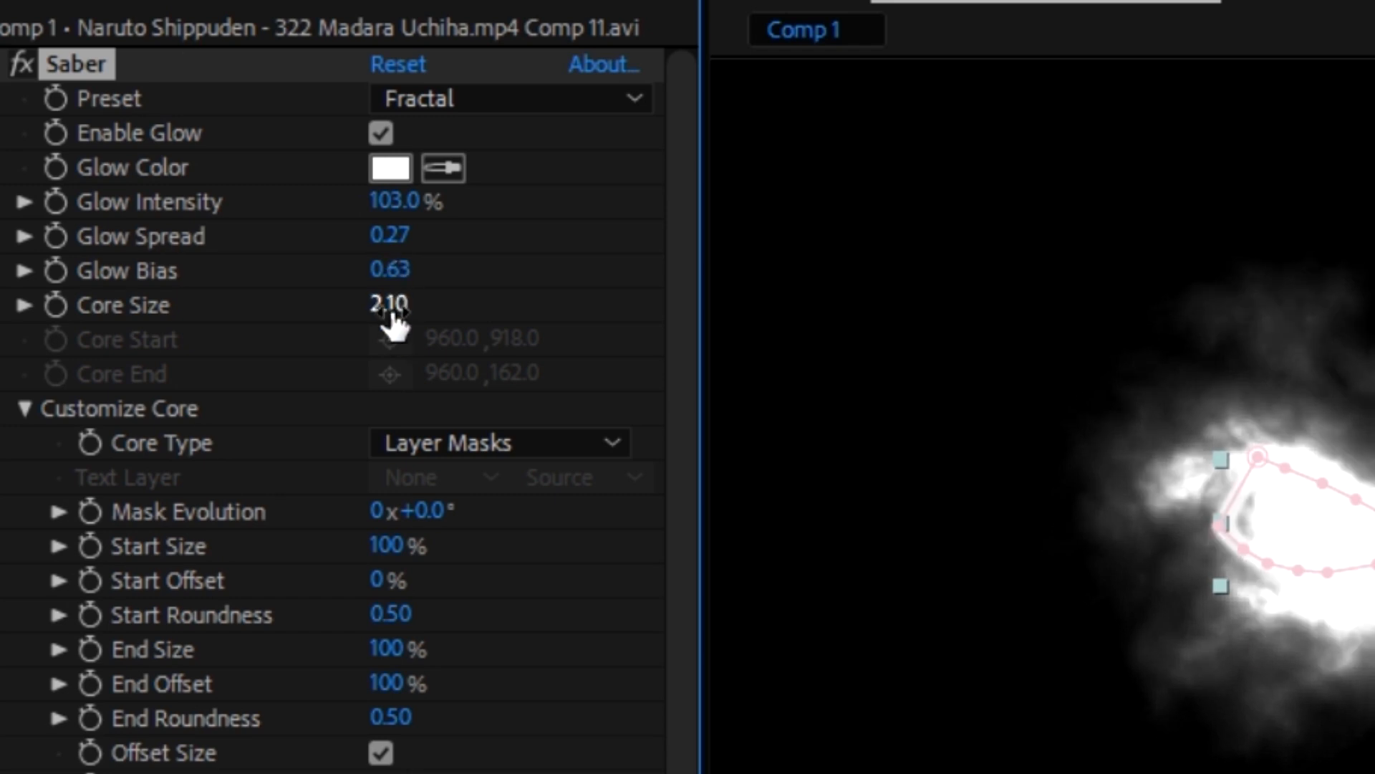
{"action": "left_click_drag", "start_coordinate": [389, 304], "coordinate": [376, 304]}
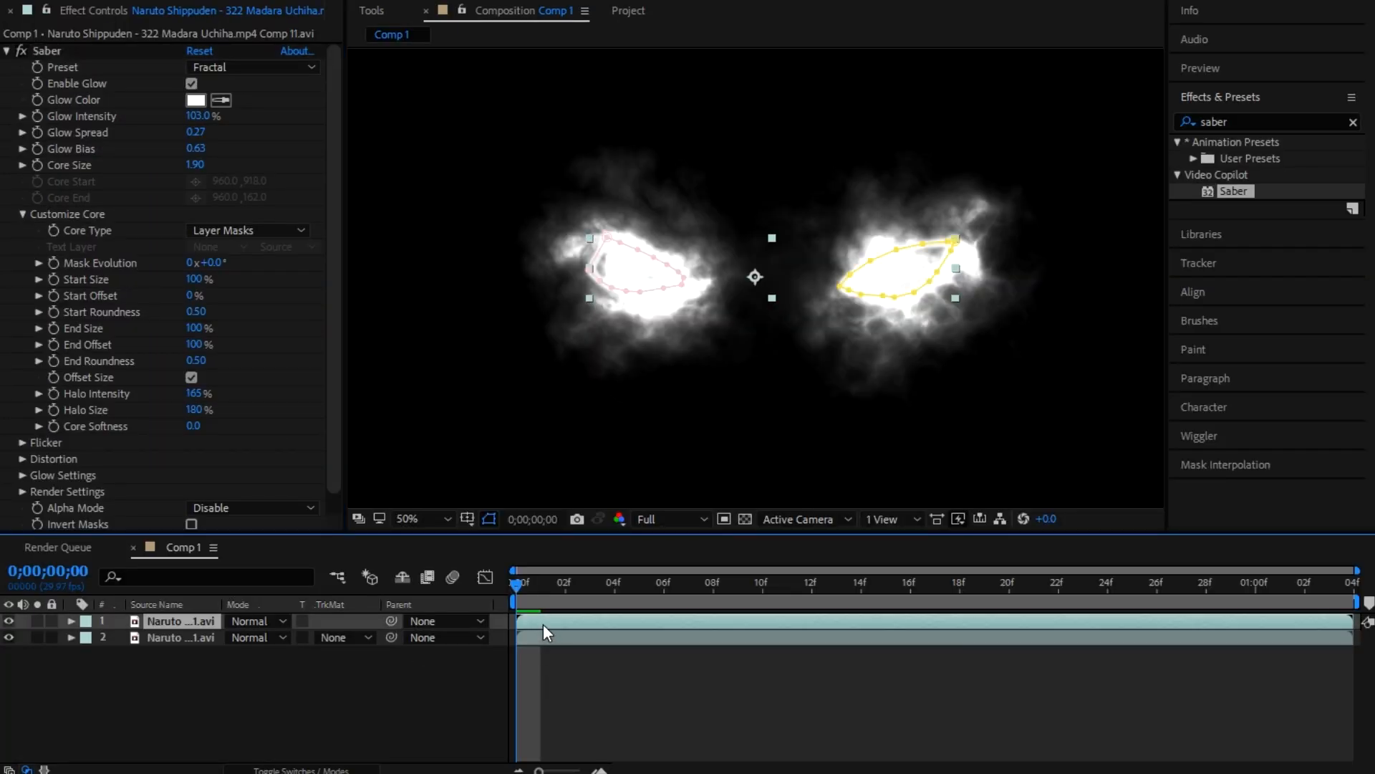
{"action": "left_click", "coordinate": [255, 621]}
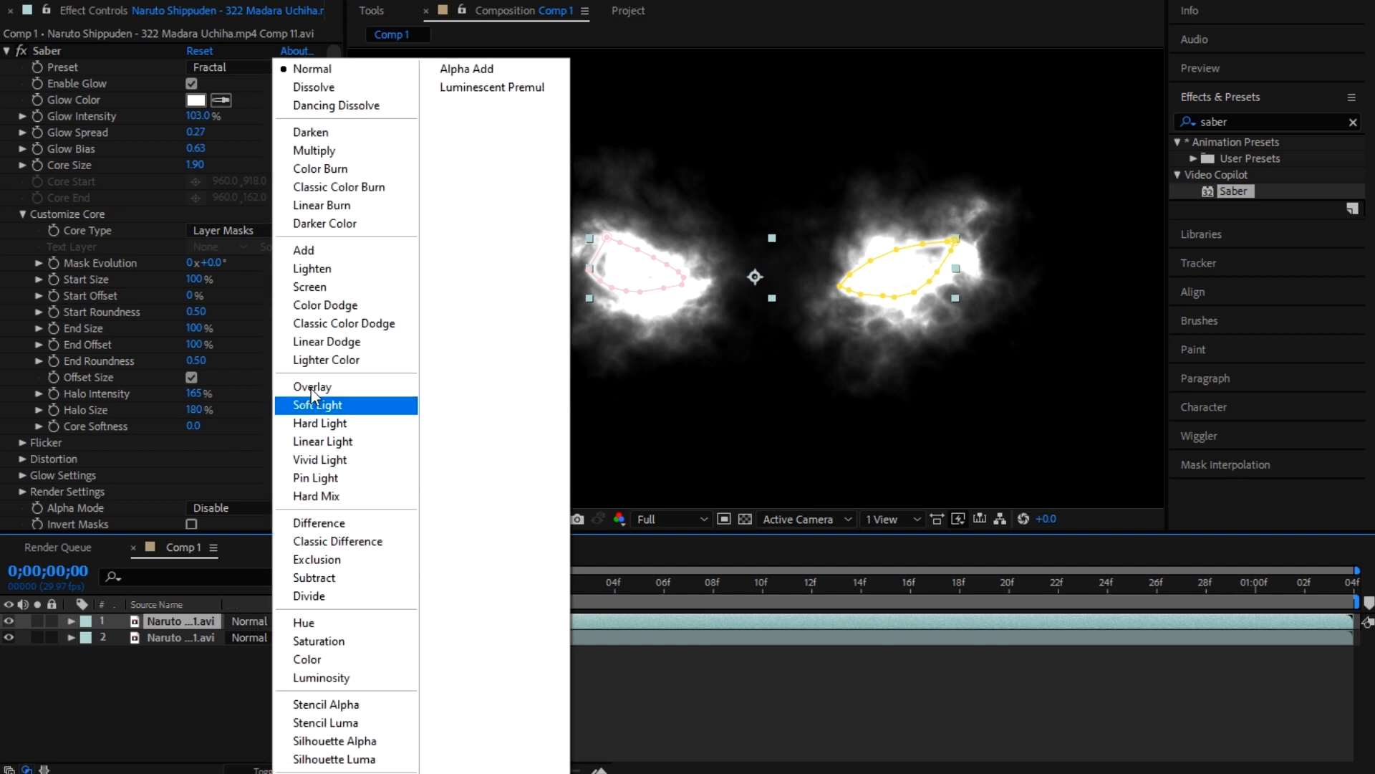
- Set the eye-fire layer's blending mode to Add over Madara's face
{"action": "left_click", "coordinate": [315, 404]}
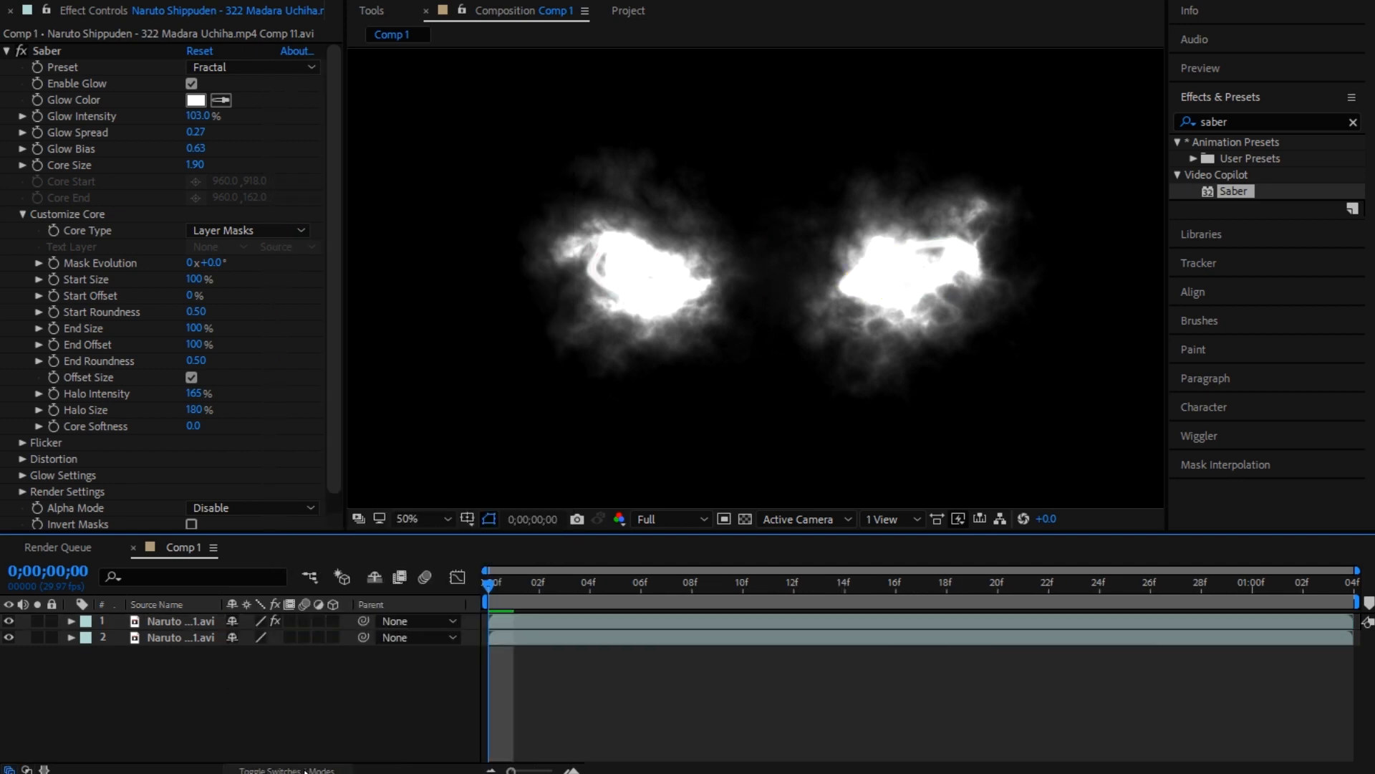
{"action": "left_click", "coordinate": [253, 620]}
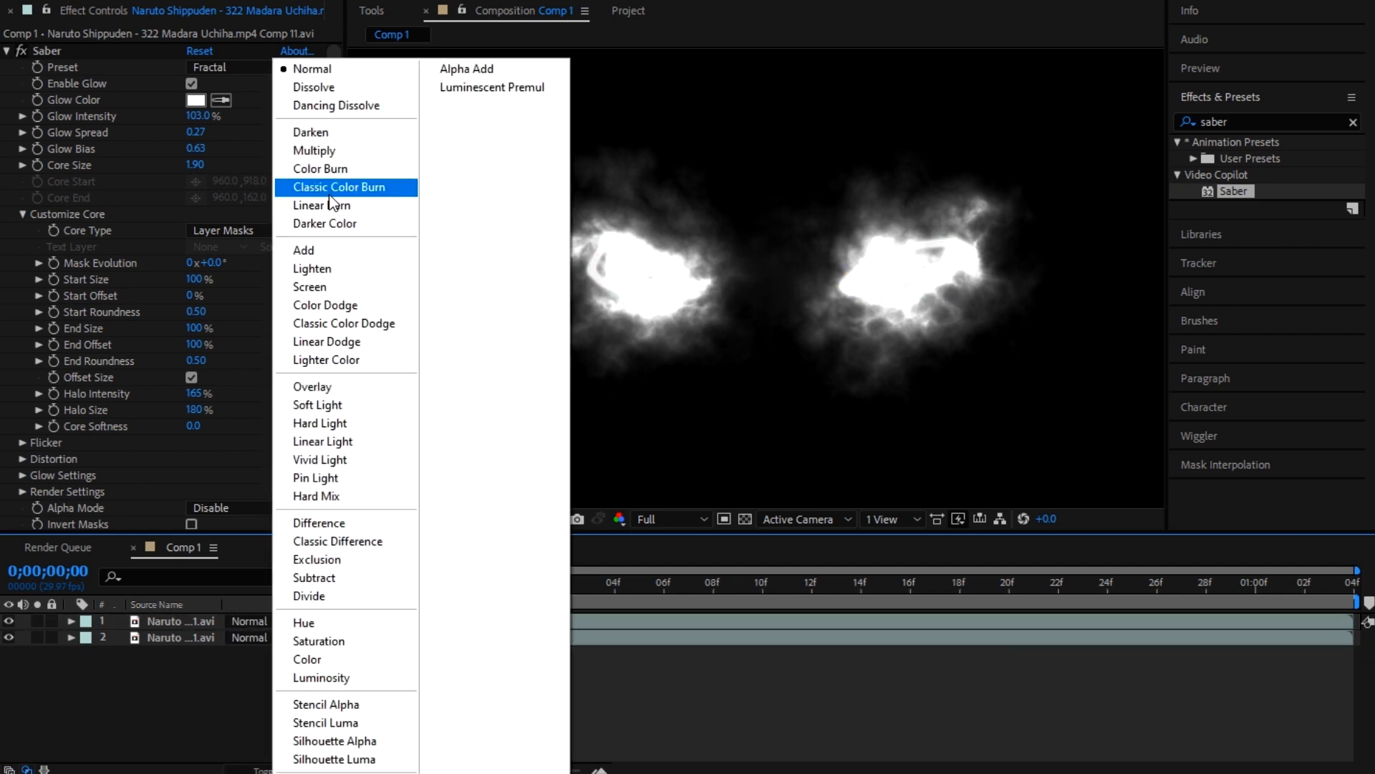
{"action": "left_click", "coordinate": [302, 250]}
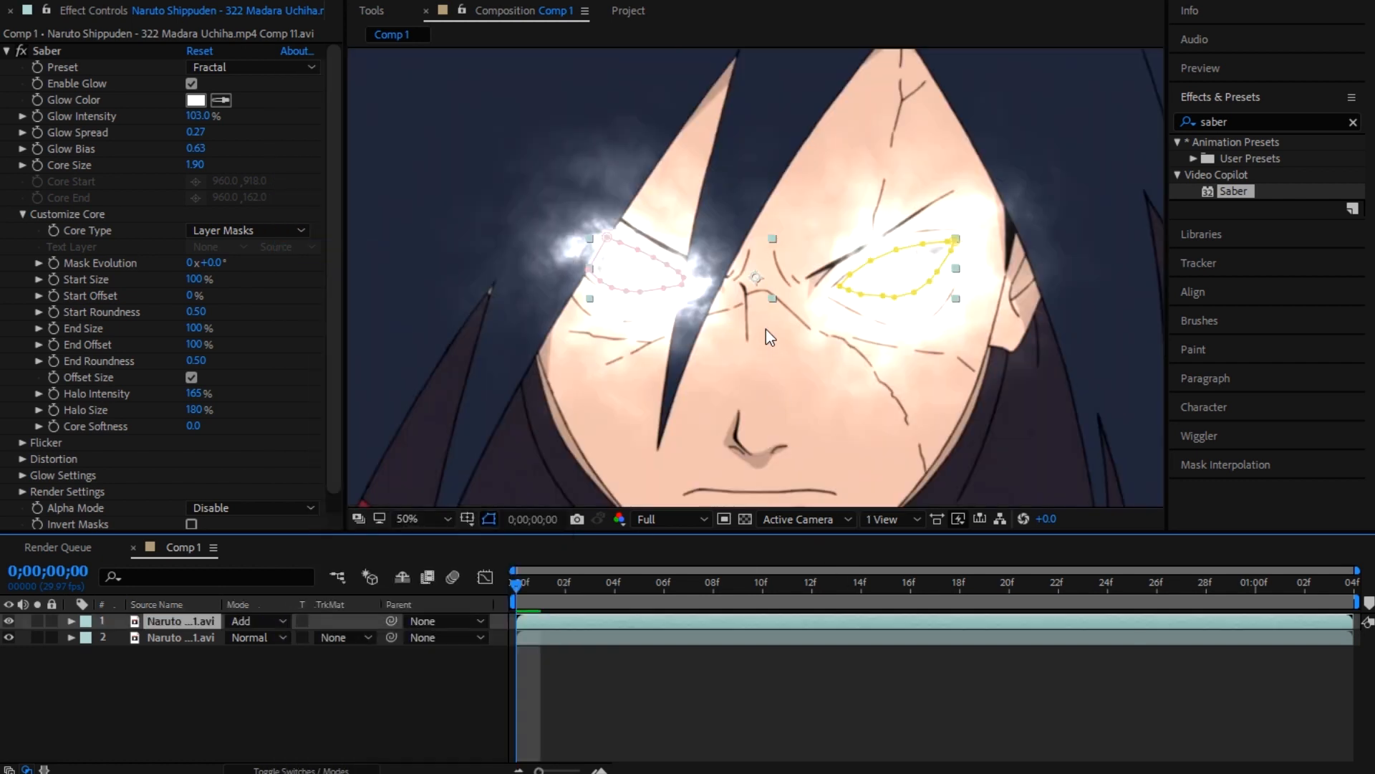
{"action": "left_click", "coordinate": [619, 582]}
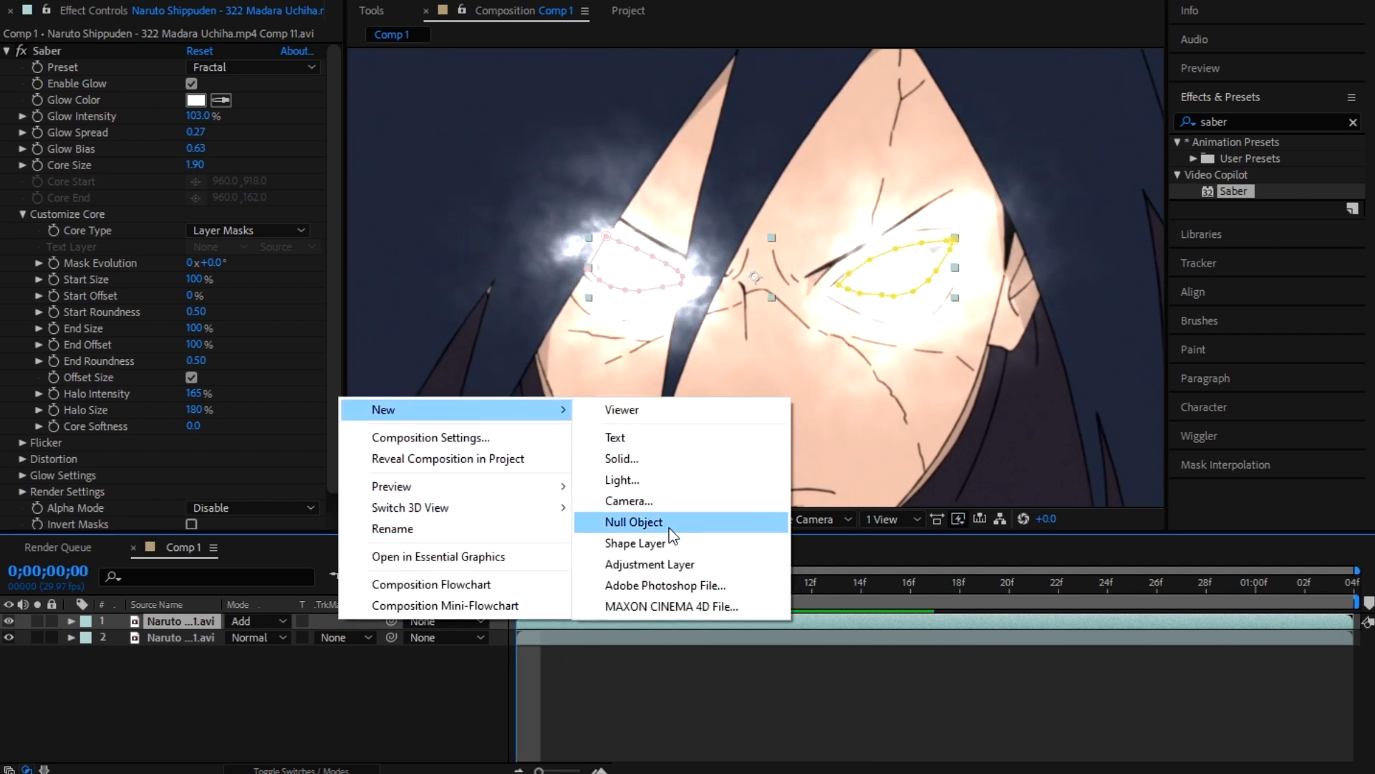
- Create an adjustment layer and grade it with the CluedCC Magic Bullet look, previewing an earlier frame
{"action": "left_click", "coordinate": [651, 565]}
{"action": "type", "text": "clued"}
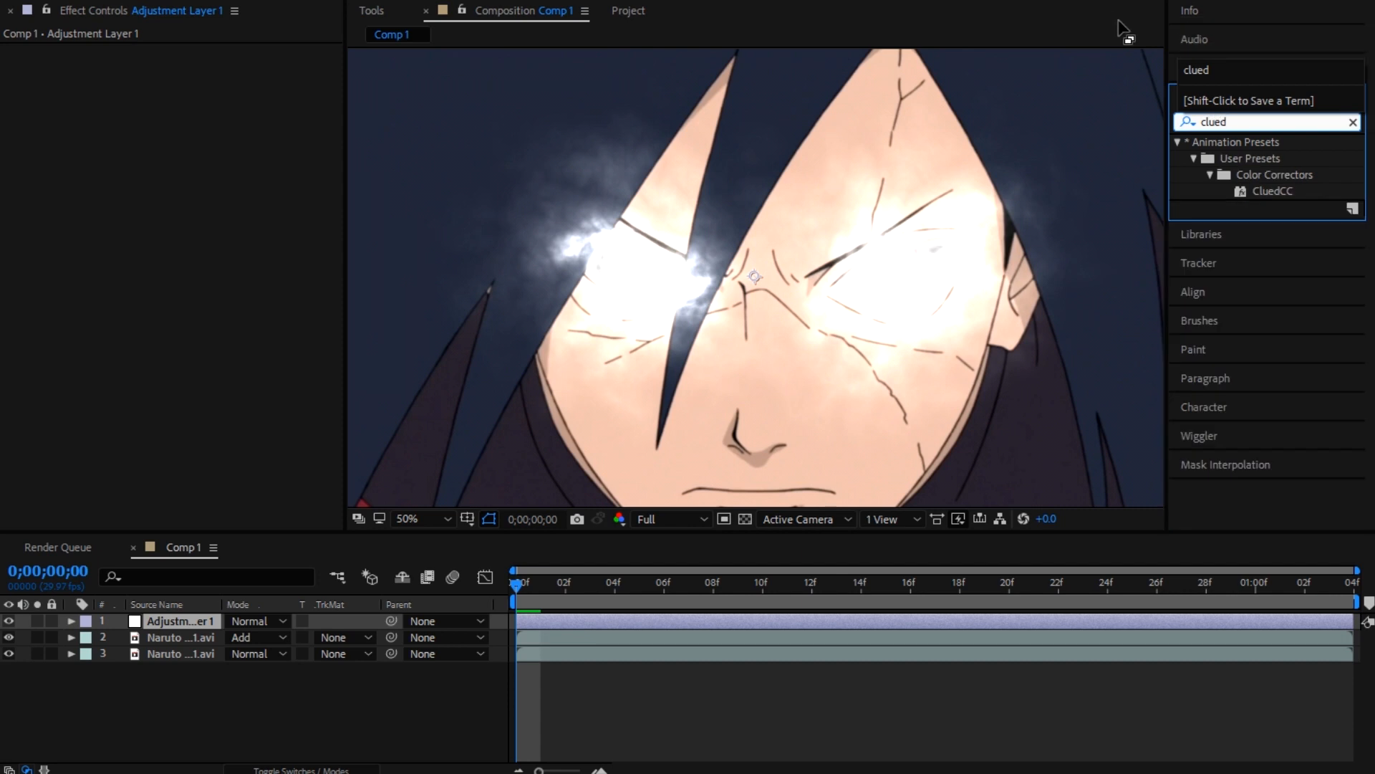
{"action": "double_click", "coordinate": [1273, 191]}
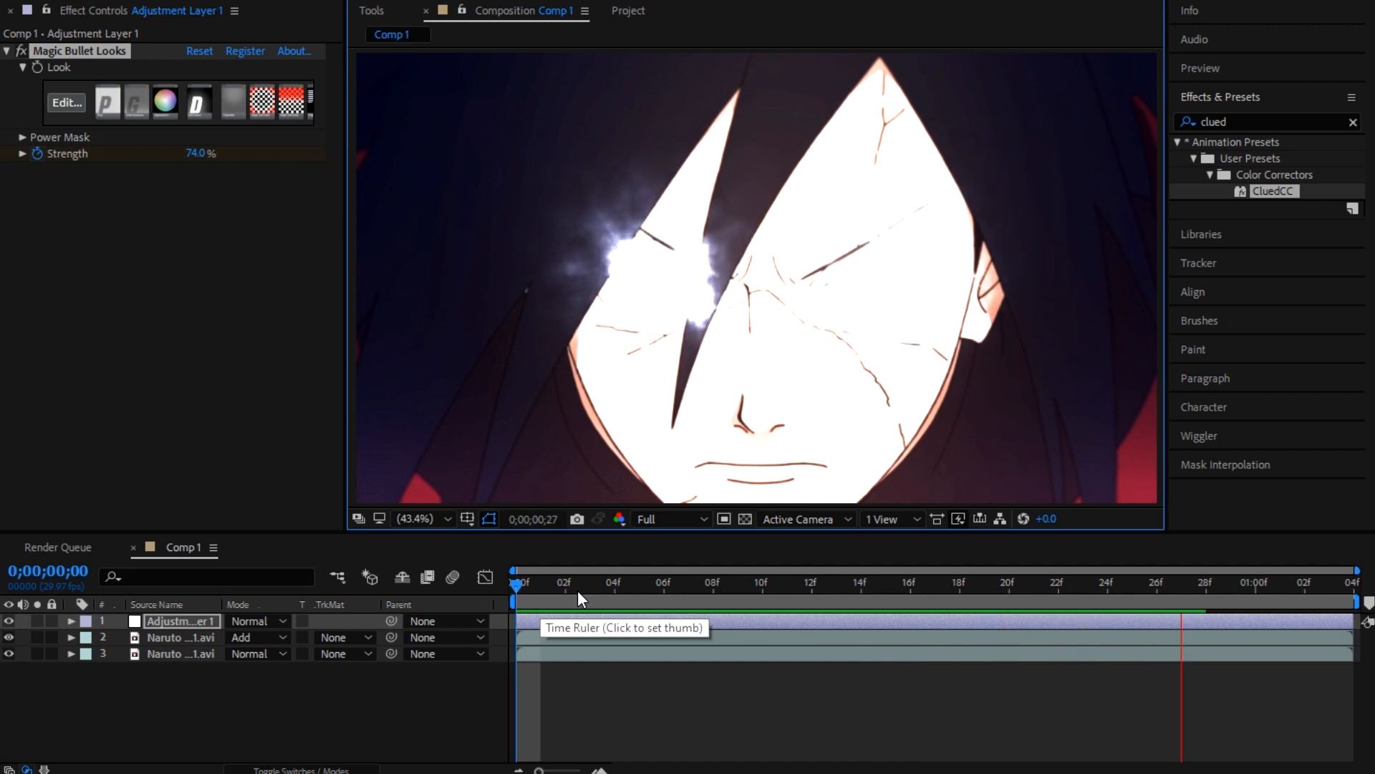
{"action": "left_click", "coordinate": [910, 582]}
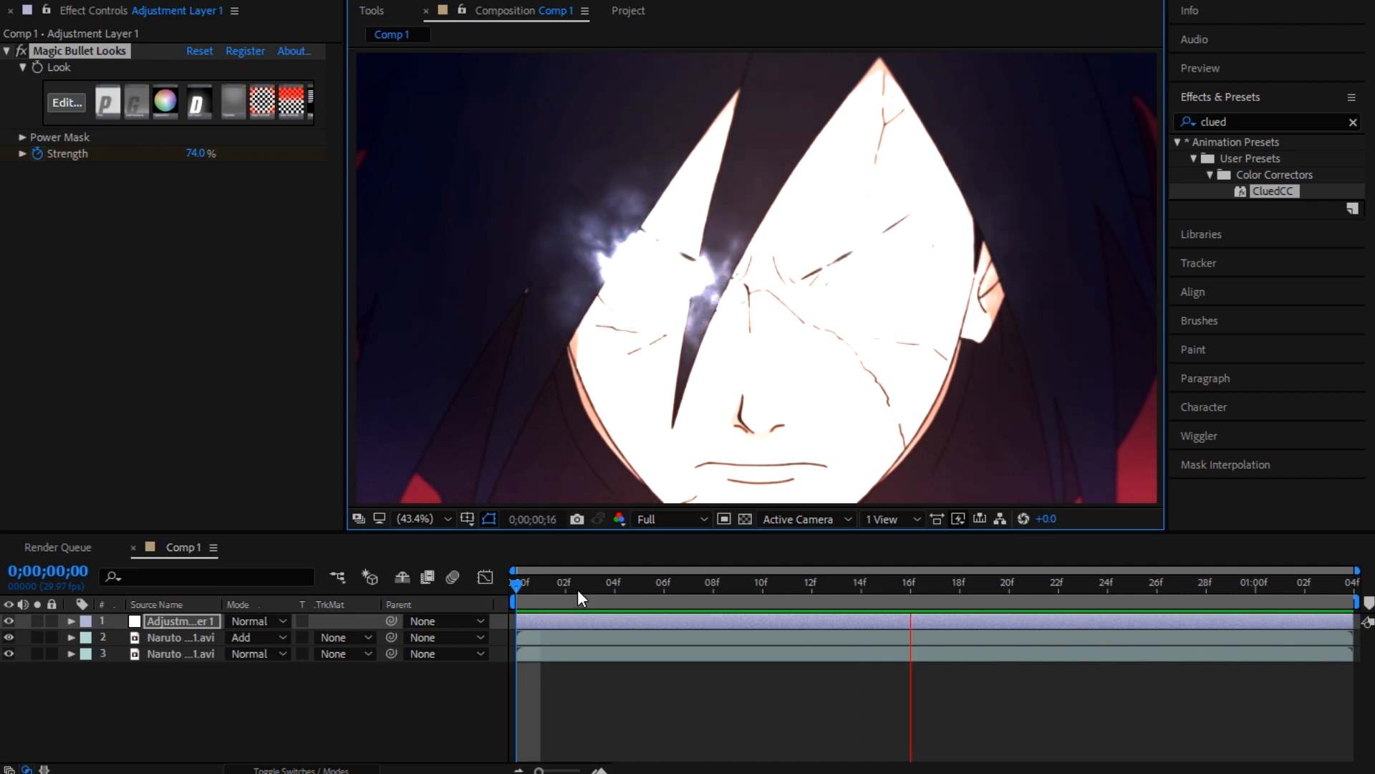